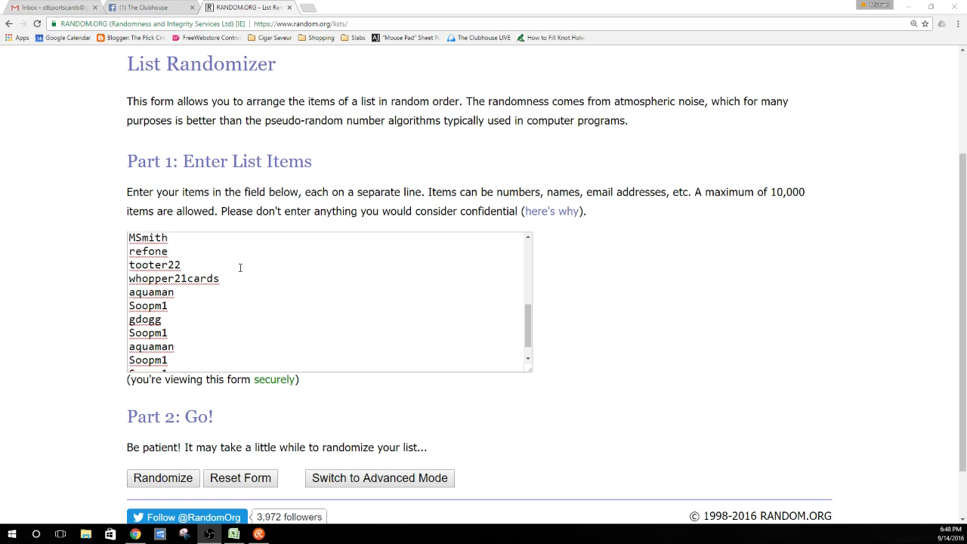
scroll(down, 3)
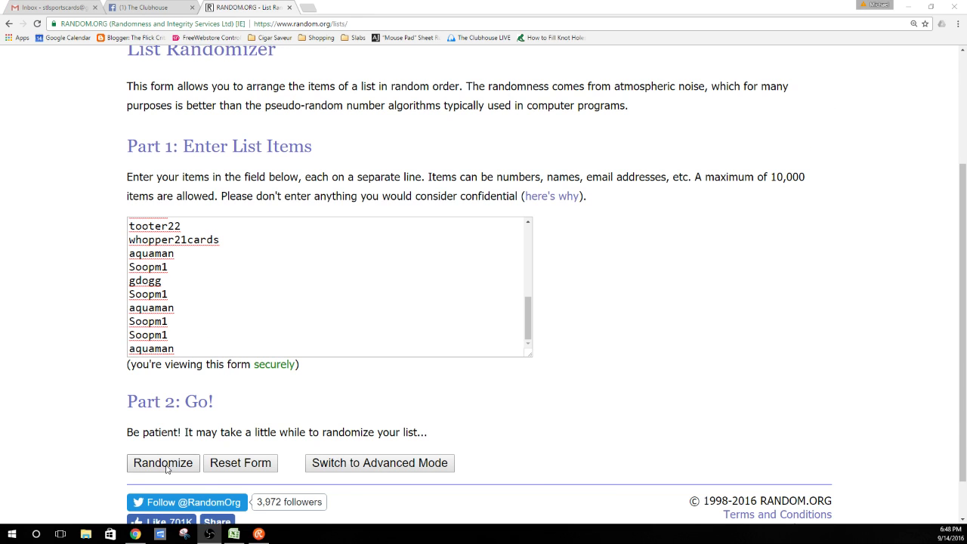
click(162, 462)
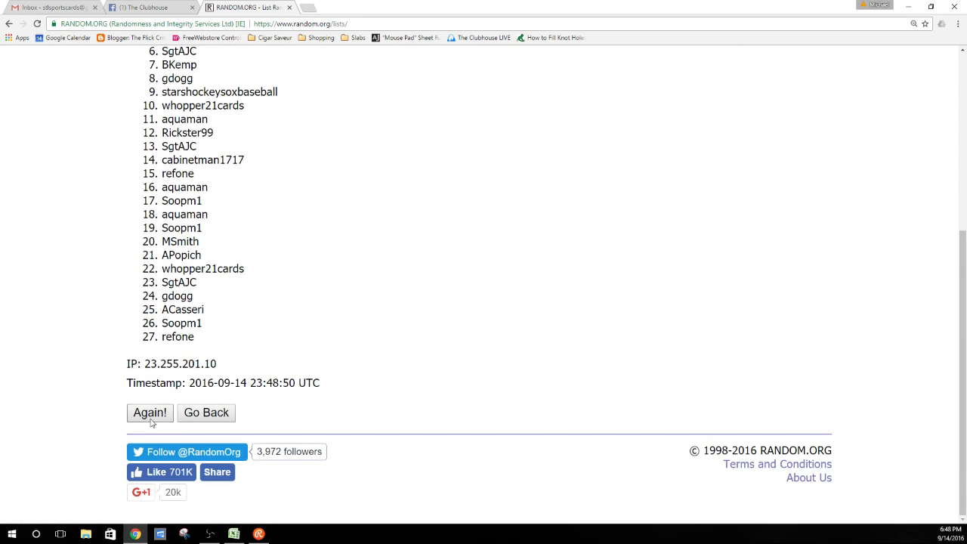
click(149, 413)
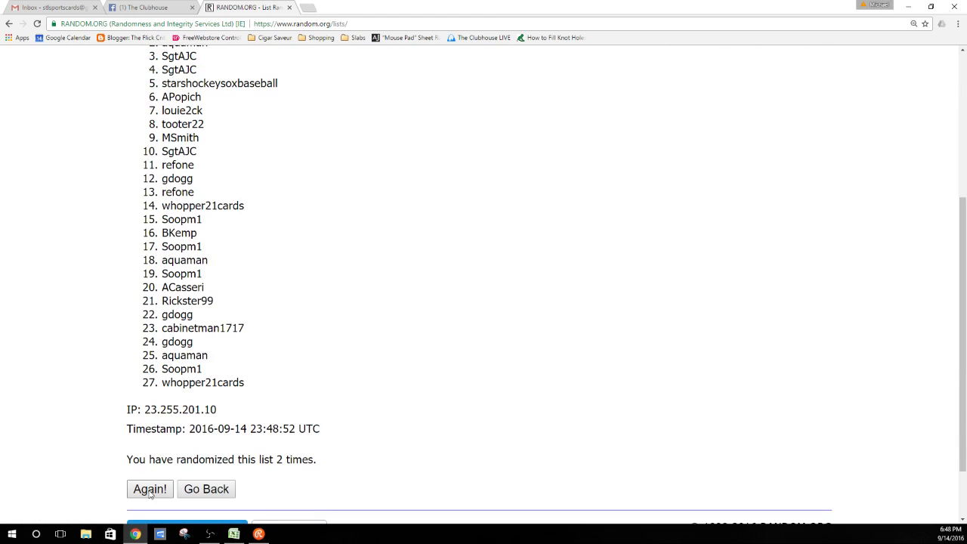
click(148, 489)
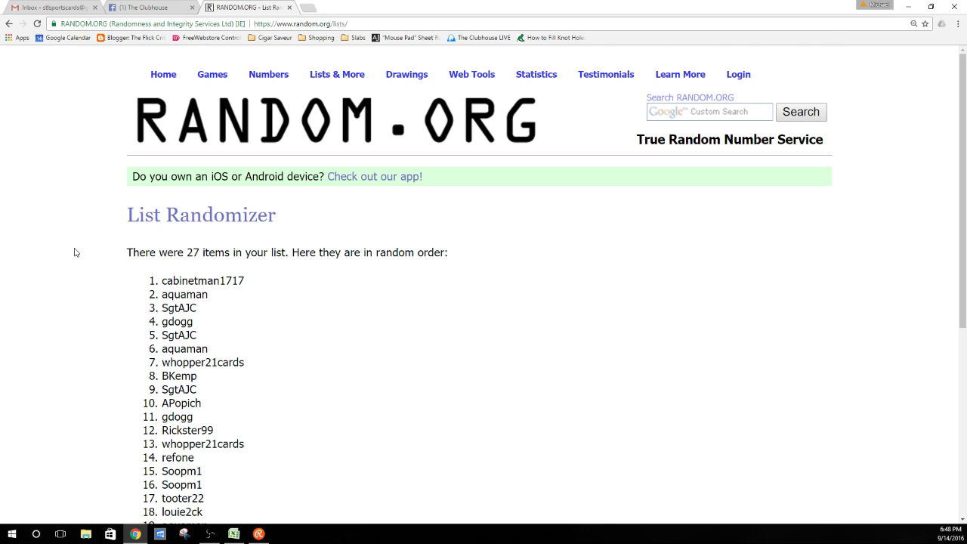
scroll(down, 3)
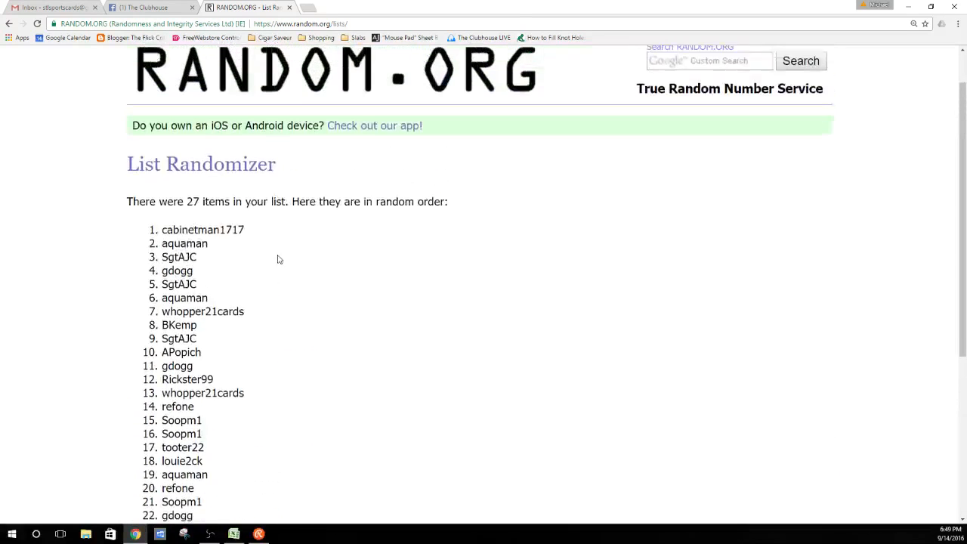
scroll(up, 3)
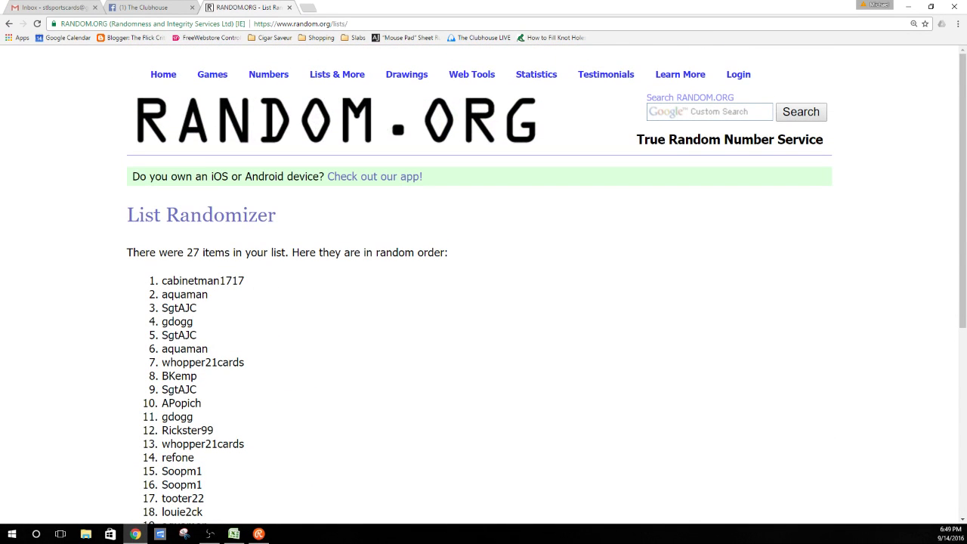